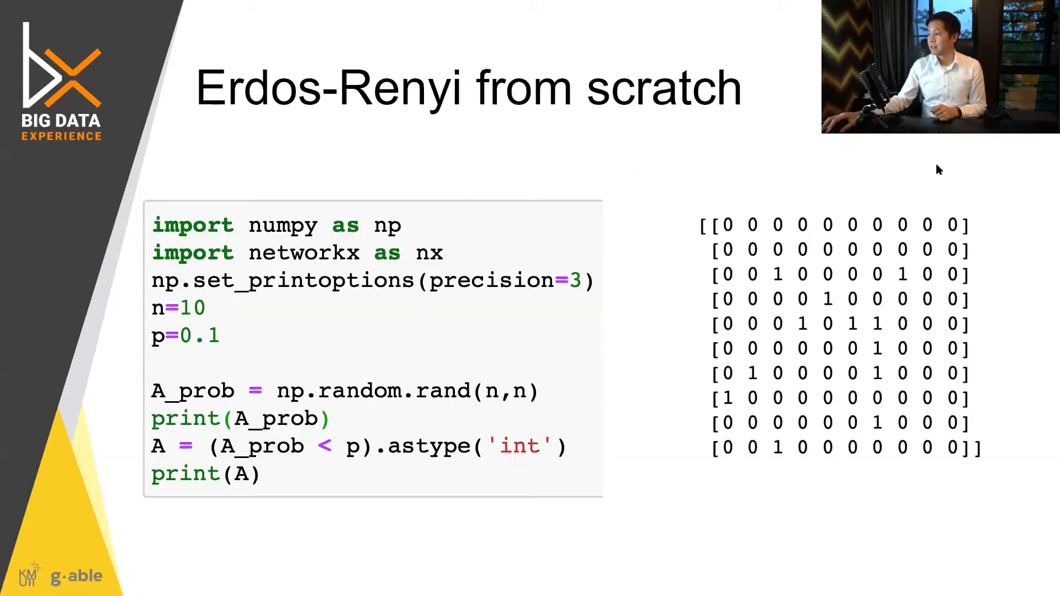
pyautogui.moveTo(738, 163)
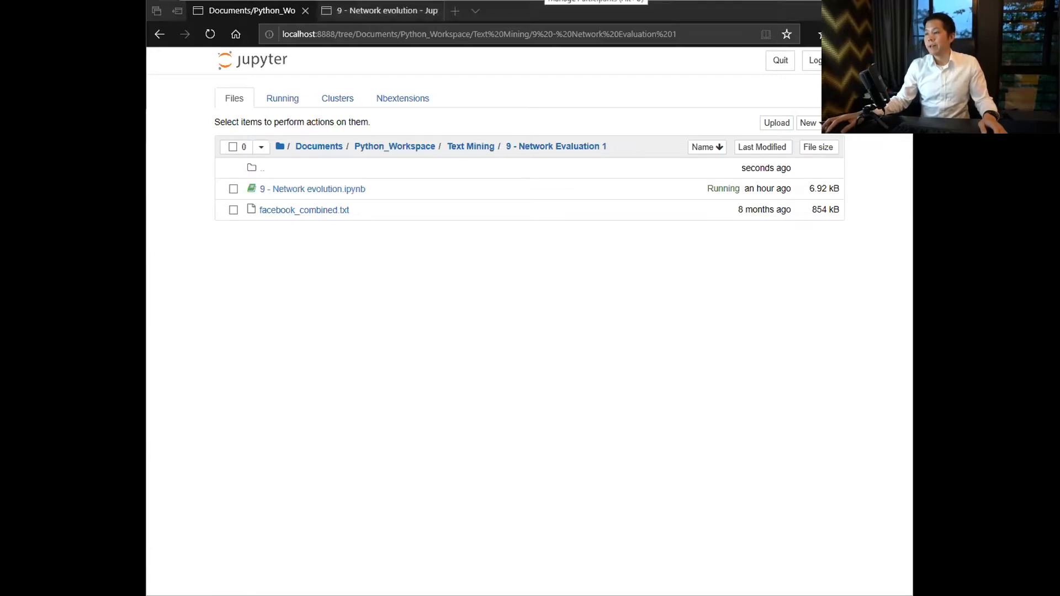
pyautogui.moveTo(563, 234)
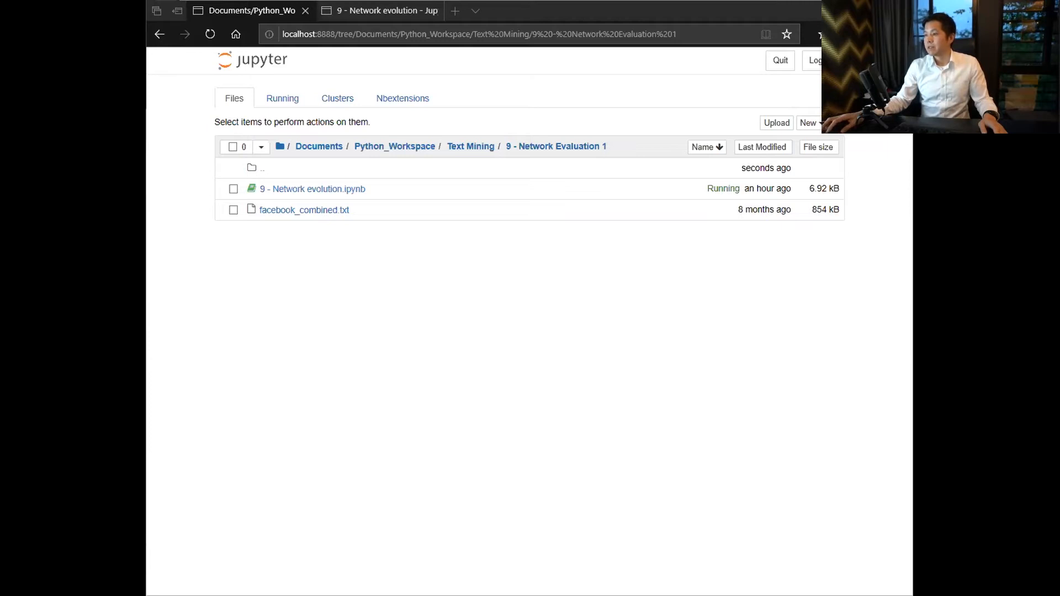
pyautogui.moveTo(385, 277)
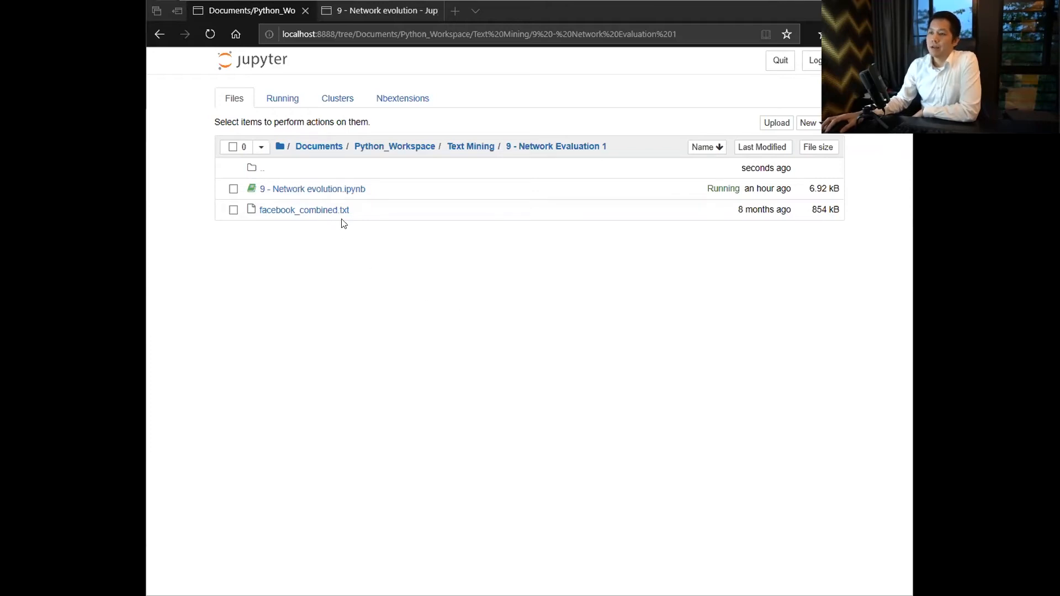
# Step: Open '9 - Network evolution.ipynb' and scroll to section 1.1, From scratch
pyautogui.click(311, 189)
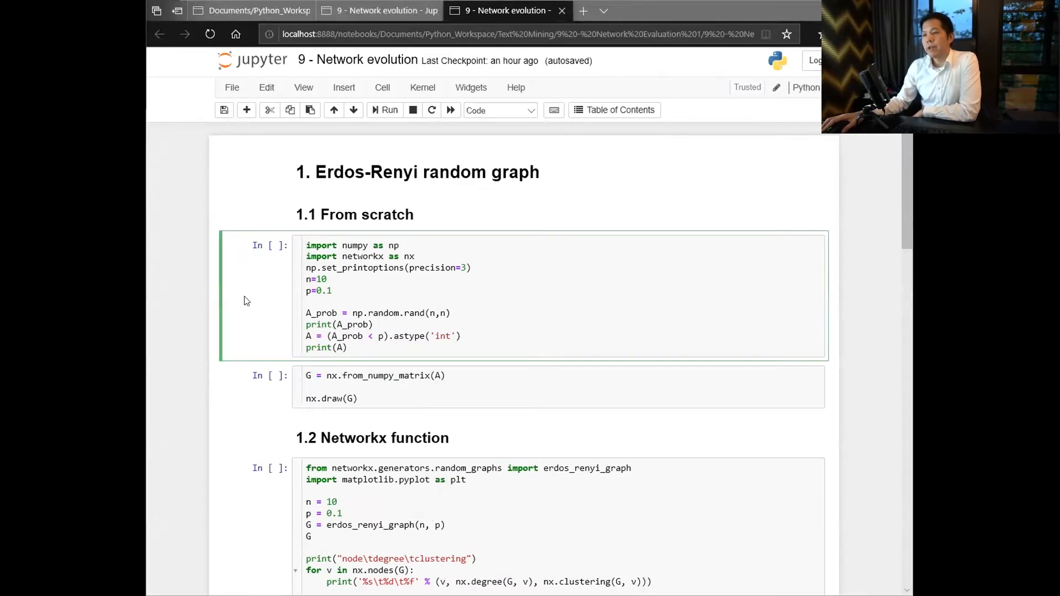
pyautogui.scroll(-3)
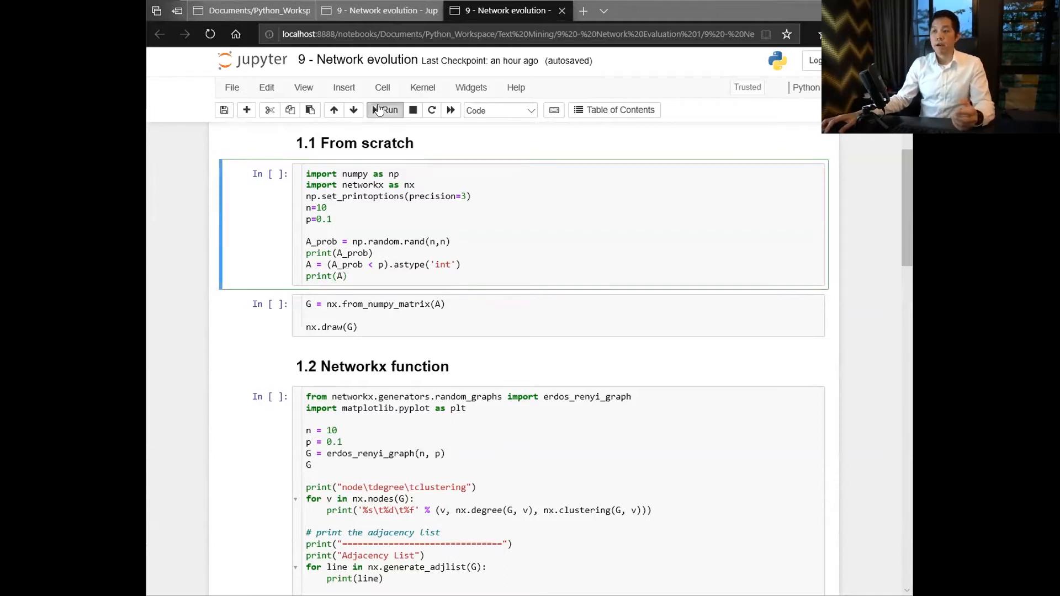
# Step: Run the 1.1 from-scratch cell, printing the probability and 0/1 adjacency matrices
pyautogui.click(385, 109)
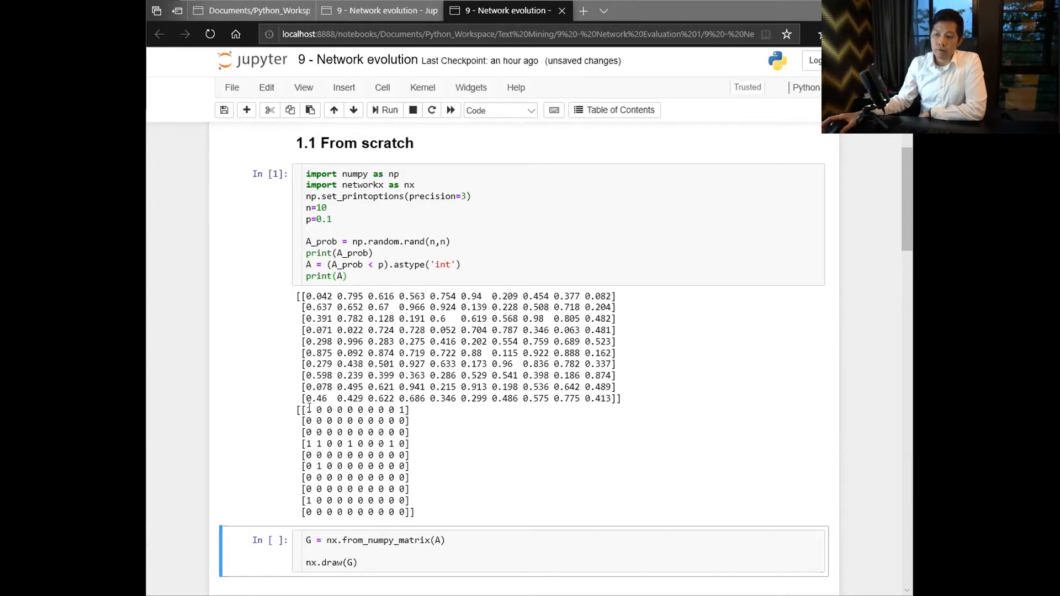
pyautogui.moveTo(314, 403)
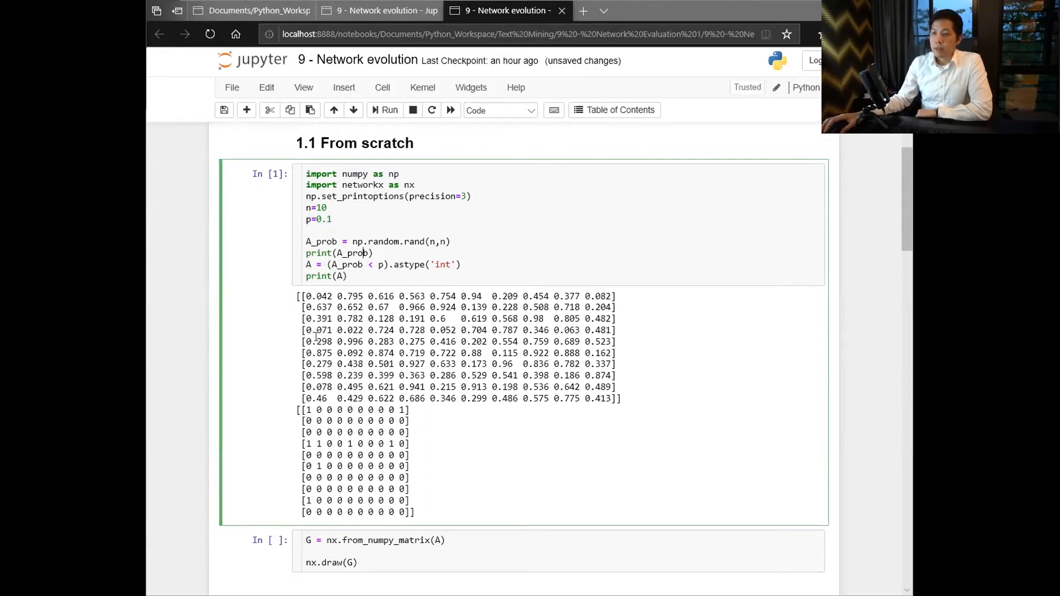
pyautogui.scroll(-3)
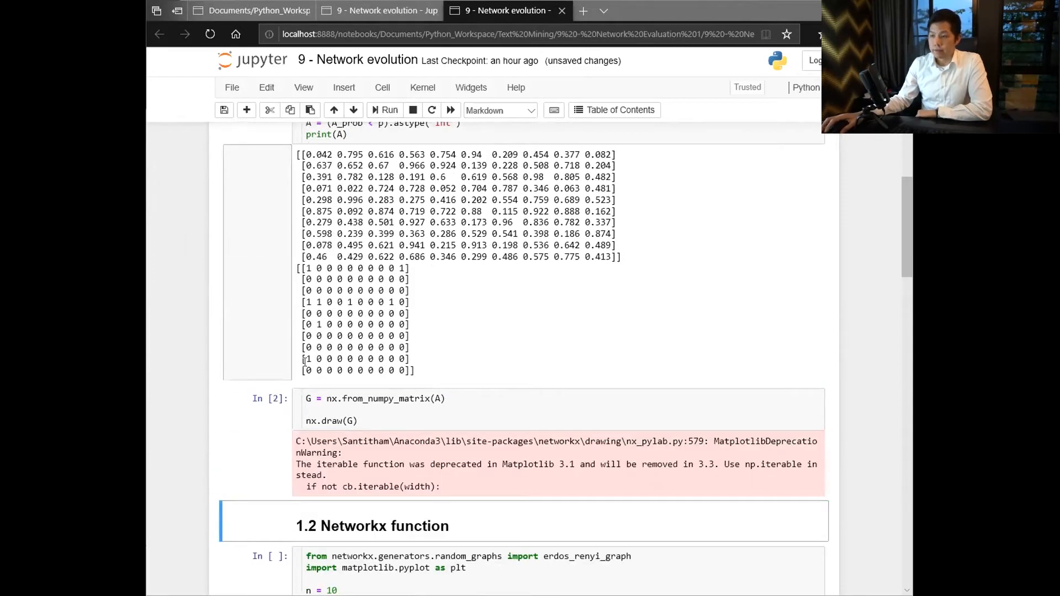
# Step: Rerun the nx.draw(G) cell and scroll to the plot of isolated nodes and a cluster
pyautogui.click(385, 398)
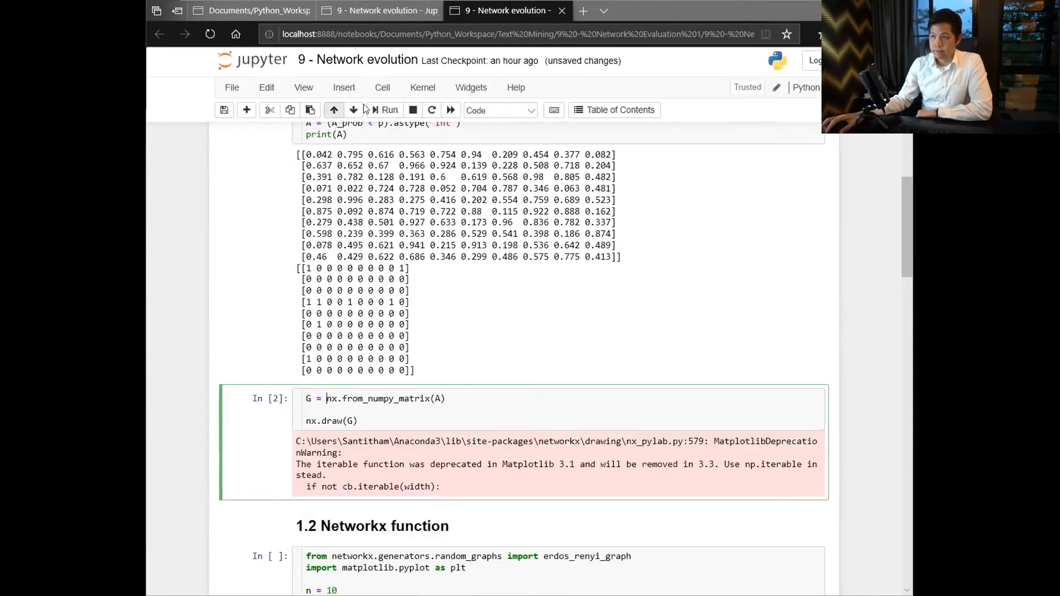
pyautogui.click(388, 110)
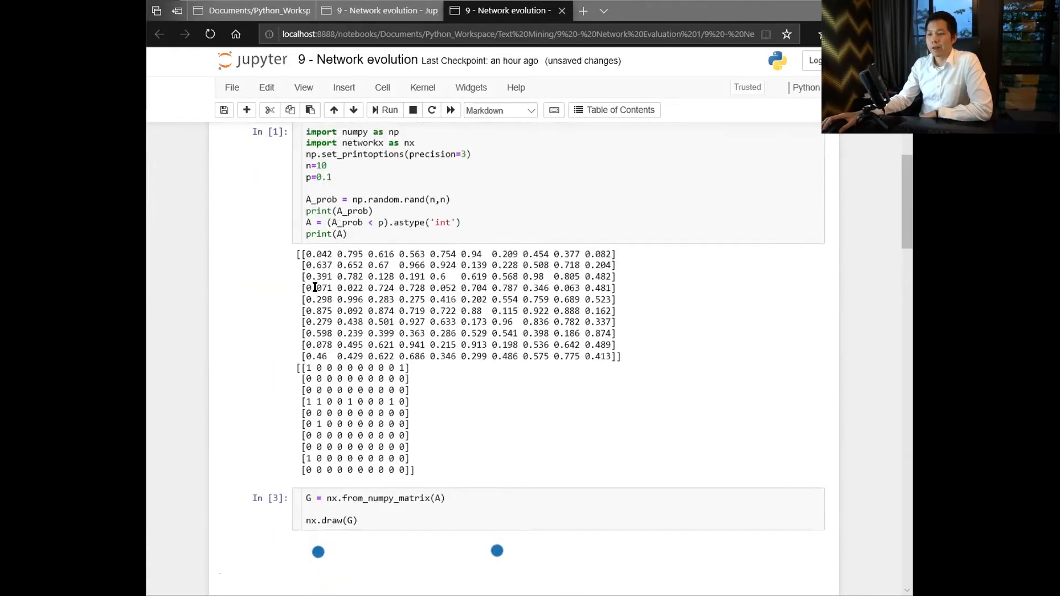
pyautogui.scroll(-3)
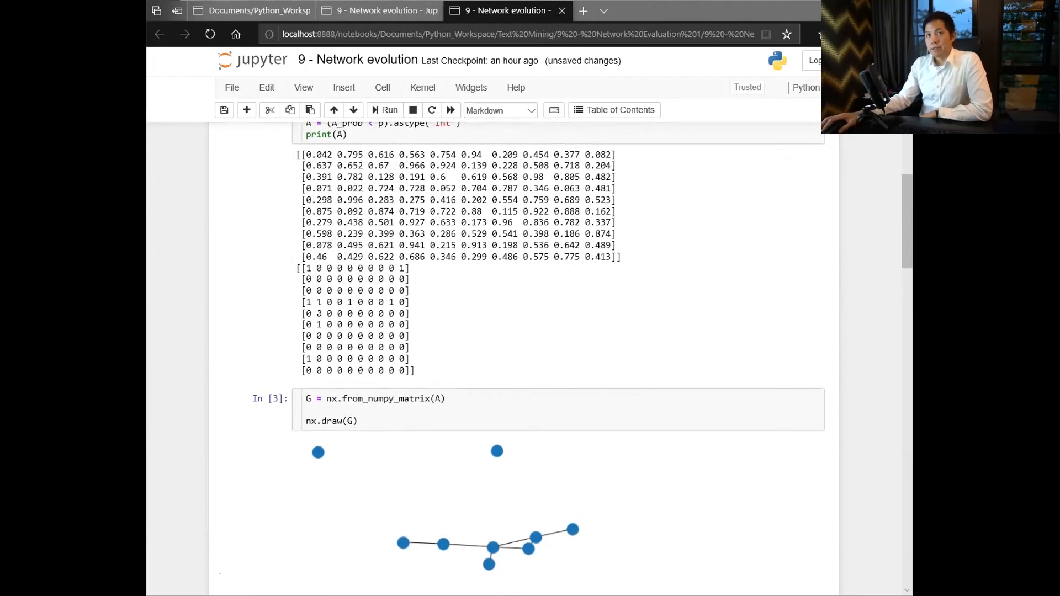
pyautogui.scroll(-3)
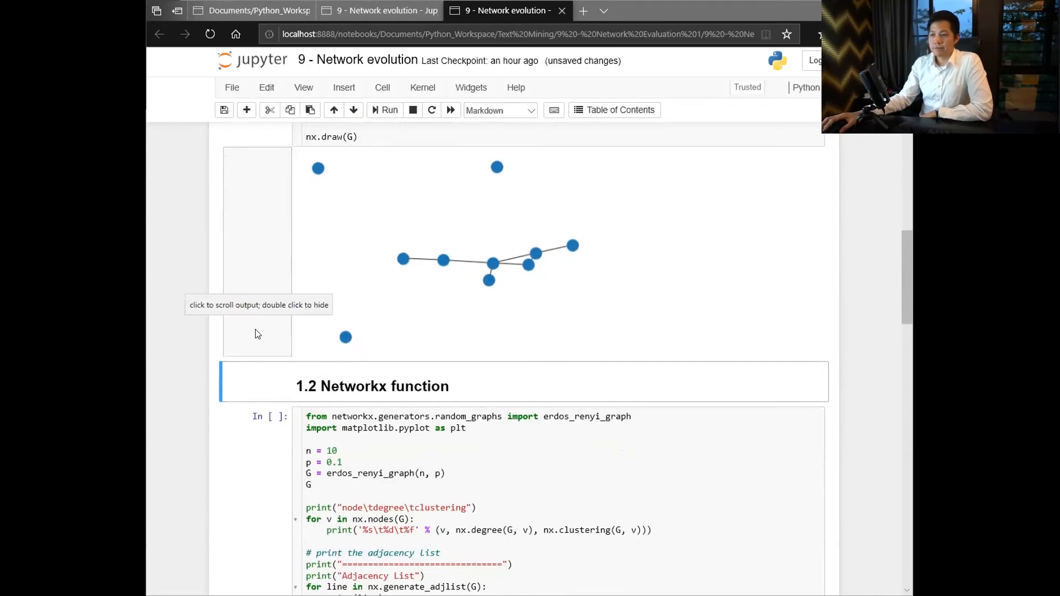
pyautogui.moveTo(497, 8)
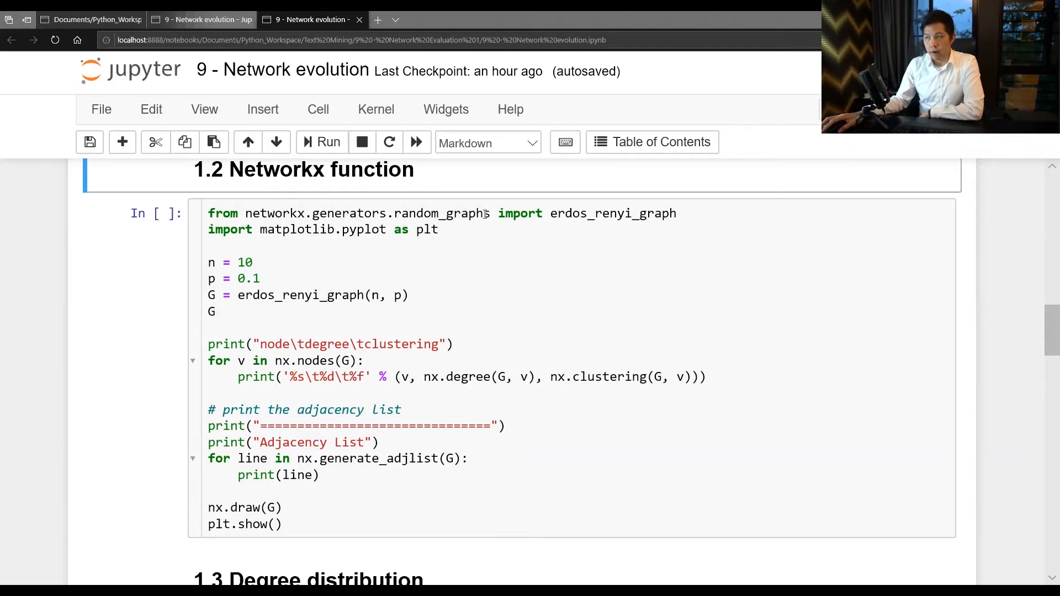
pyautogui.write('s')
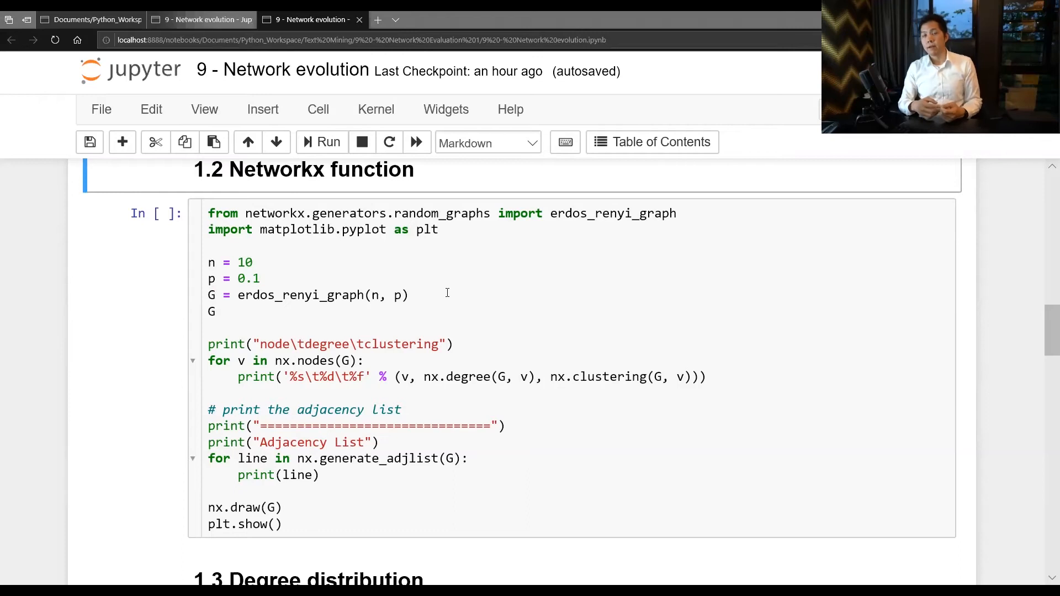
pyautogui.moveTo(483, 194)
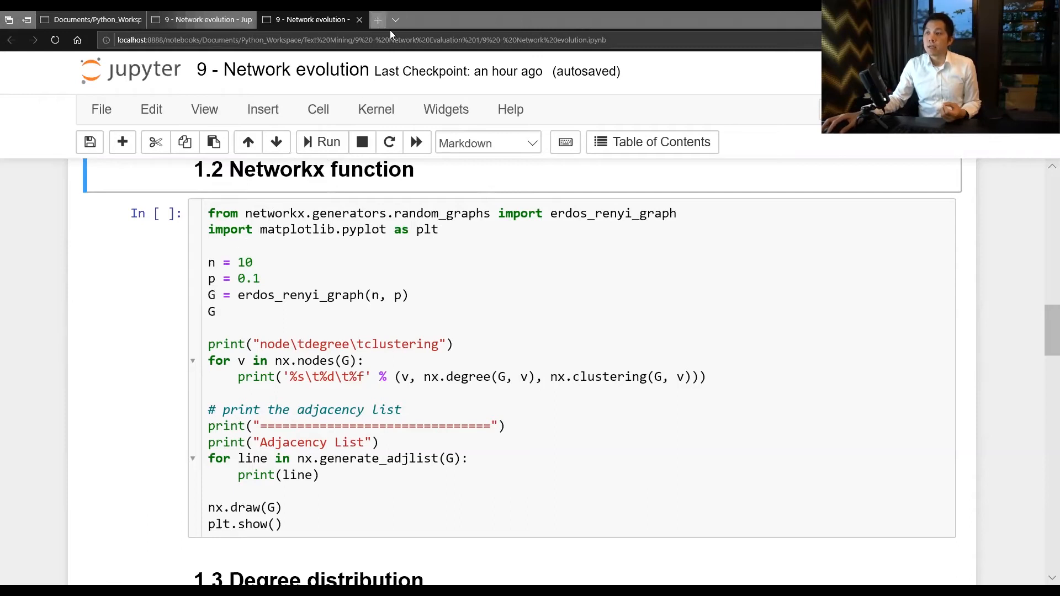
pyautogui.moveTo(377, 19)
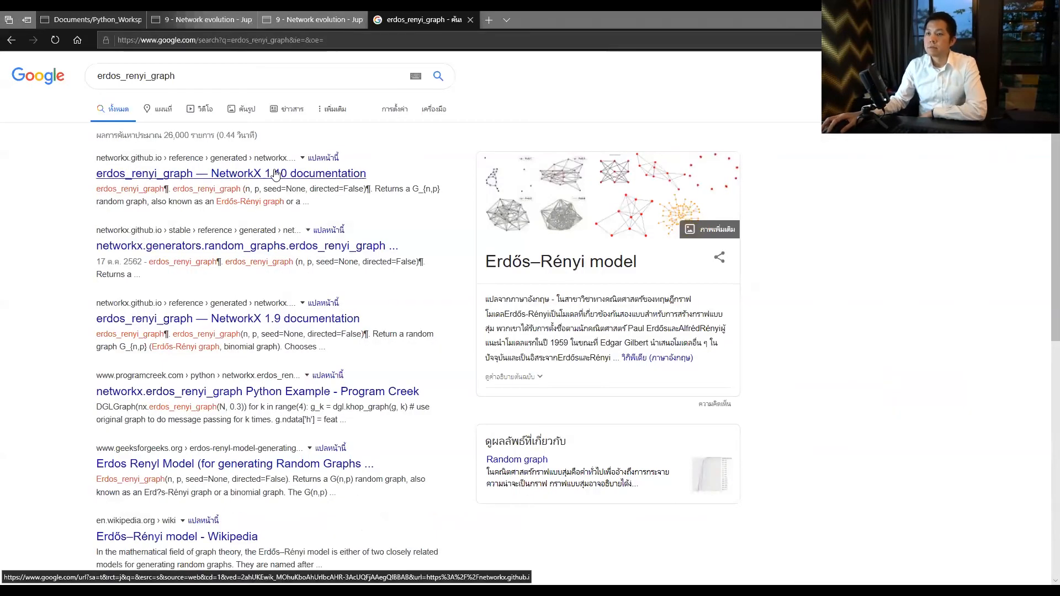
# Step: Open the NetworkX 1.10 documentation result for erdos_renyi_graph
pyautogui.click(230, 174)
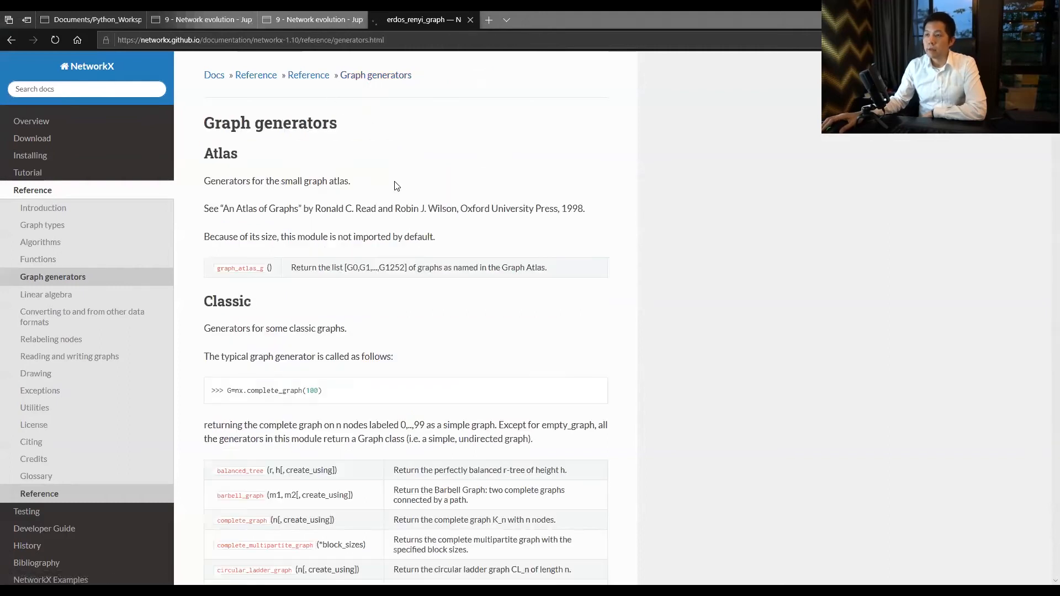
# Step: Scroll the Graph generators page down to the Random Graphs erdos_renyi_graph entry
pyautogui.scroll(-3)
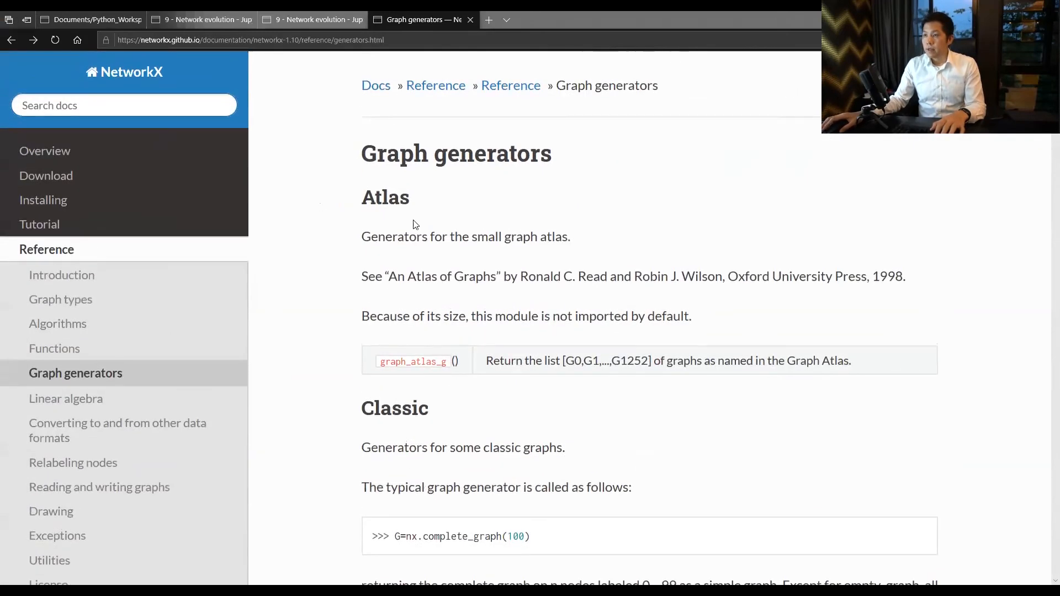
pyautogui.scroll(-3)
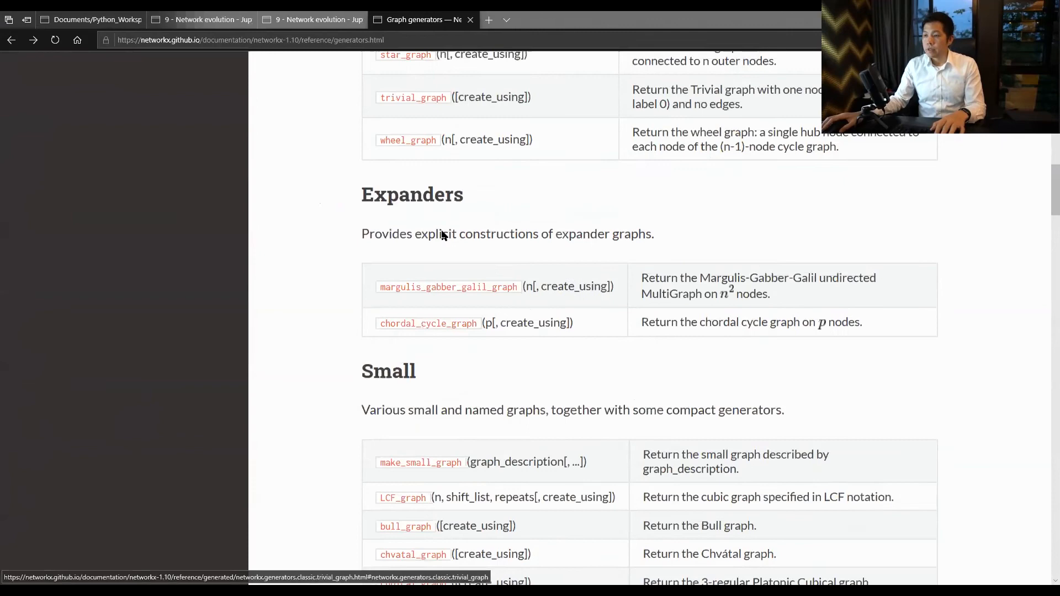
pyautogui.scroll(-3)
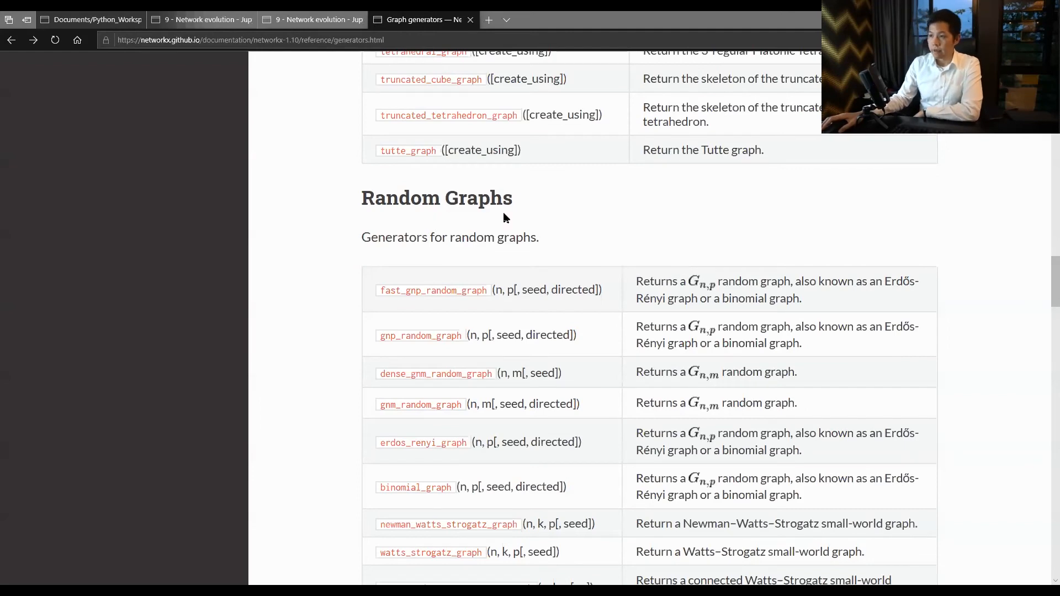
pyautogui.moveTo(497, 238)
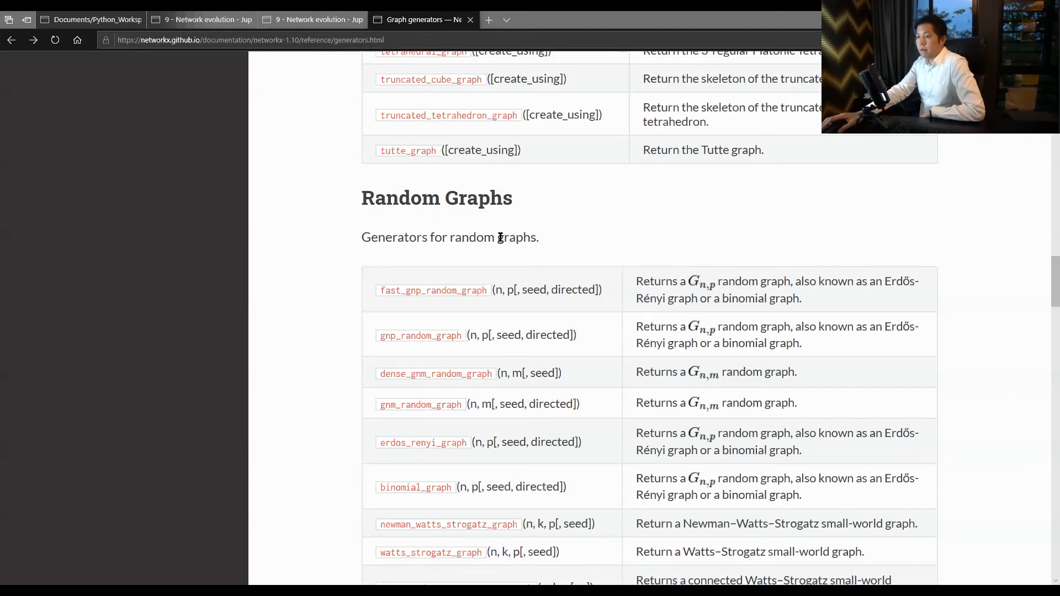
pyautogui.scroll(-3)
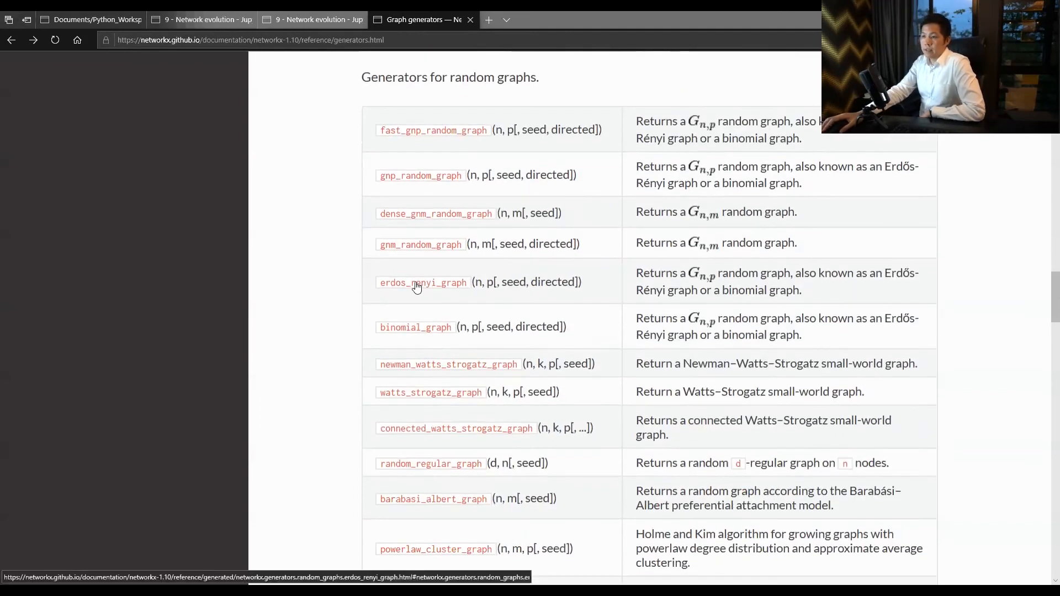
pyautogui.scroll(-3)
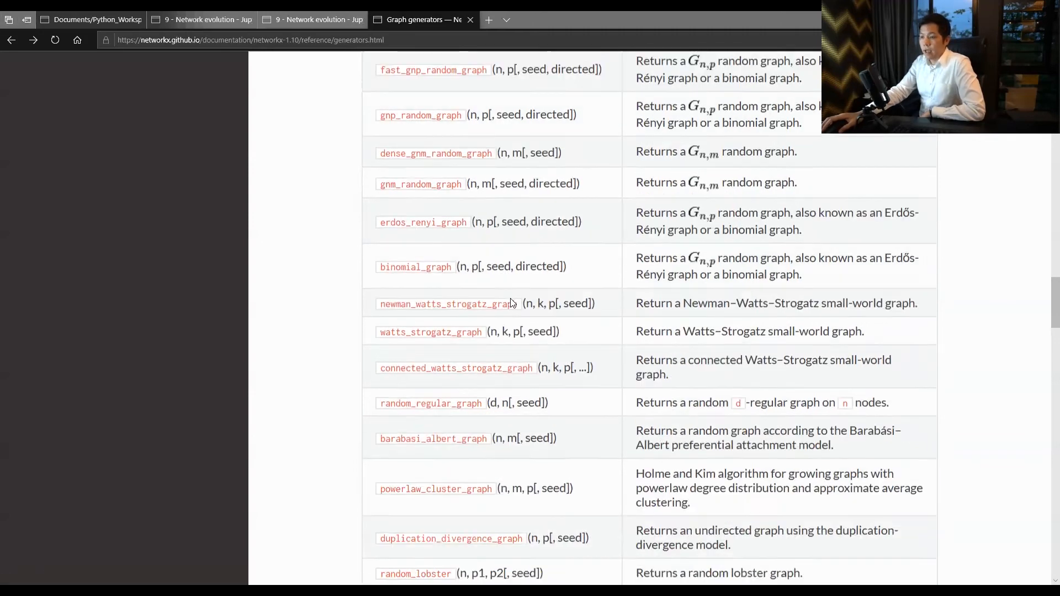
pyautogui.scroll(-3)
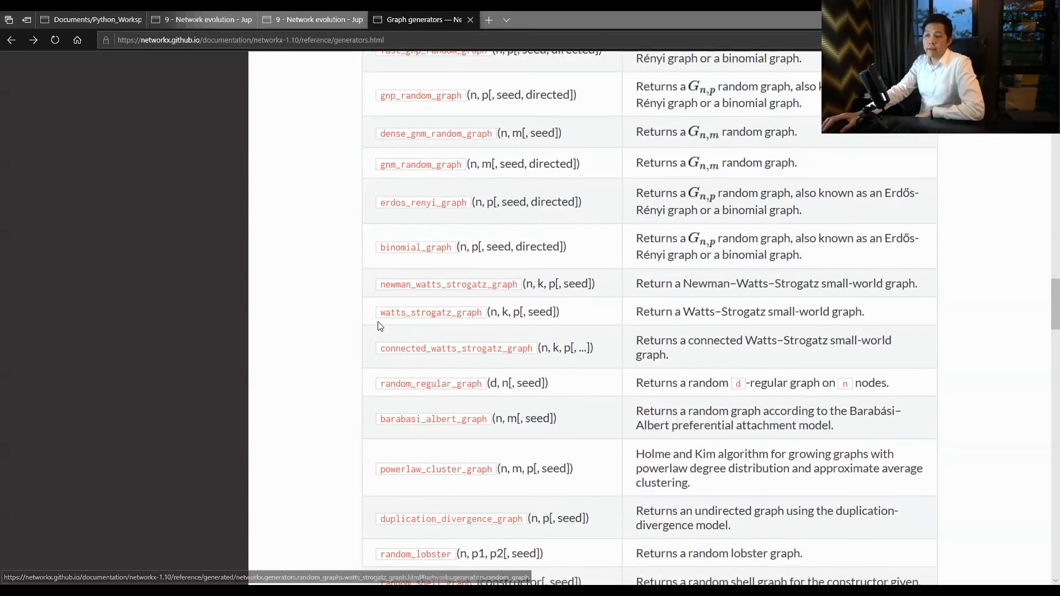
pyautogui.moveTo(492, 323)
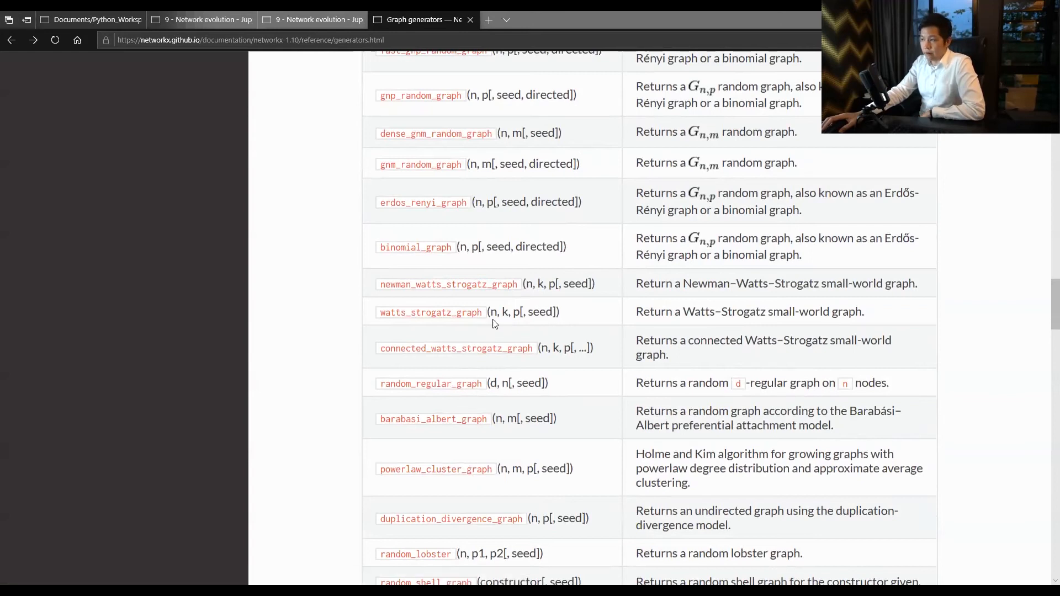
pyautogui.moveTo(431, 311)
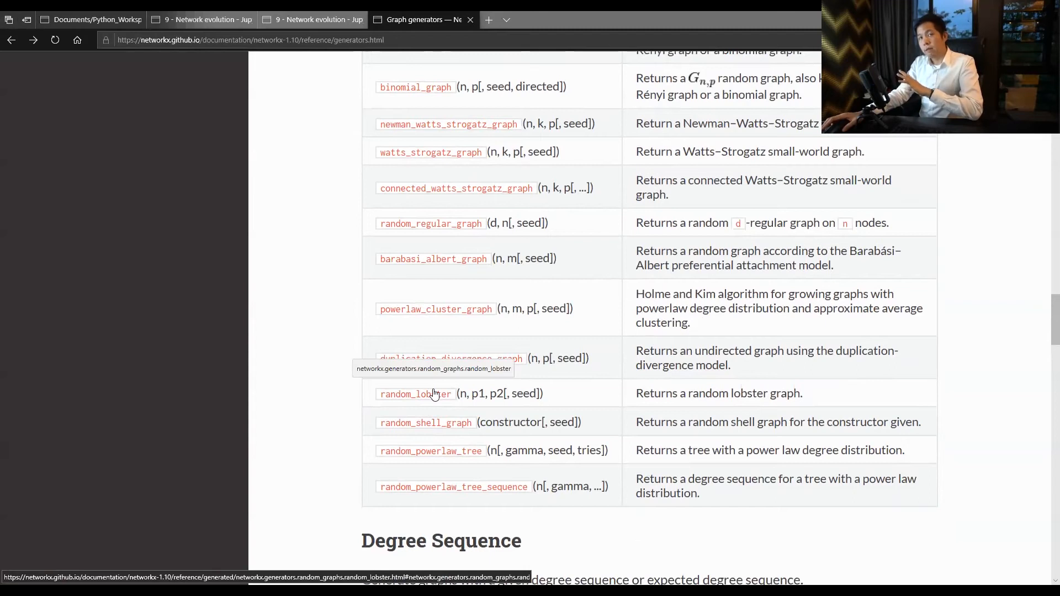
pyautogui.moveTo(568, 397)
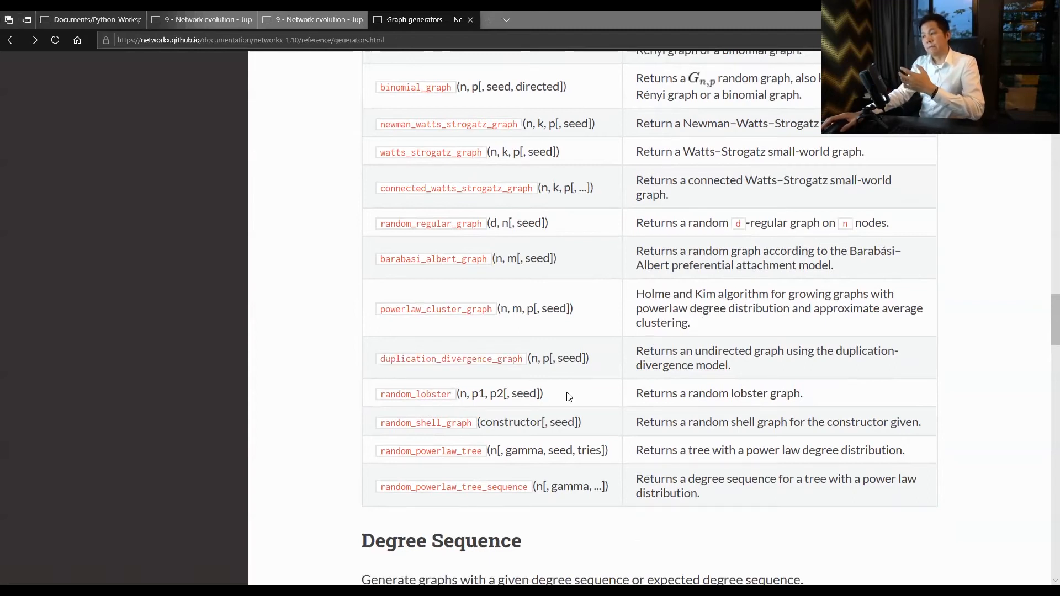
pyautogui.moveTo(584, 396)
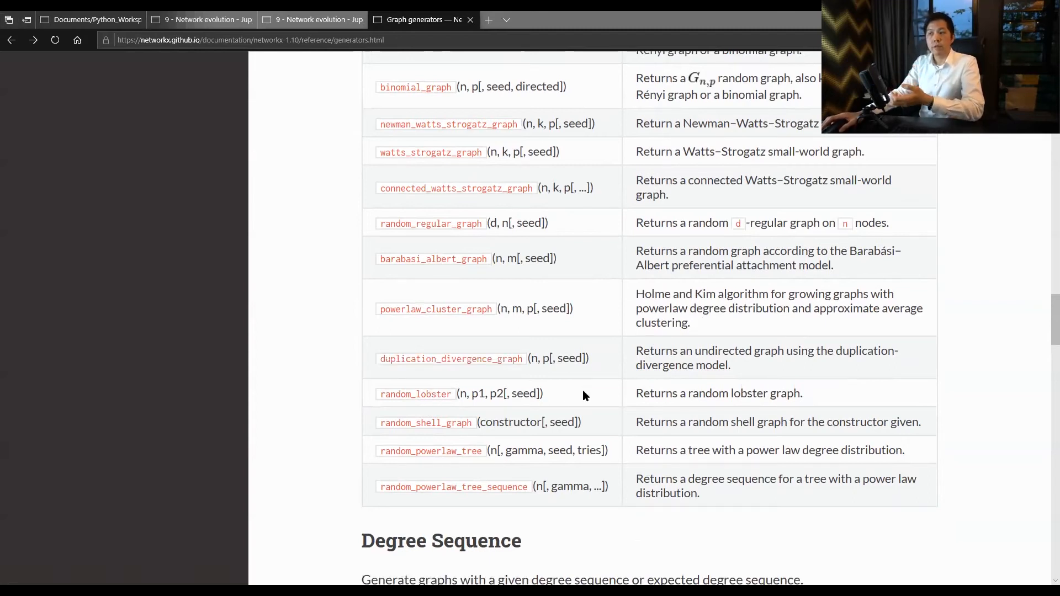
pyautogui.moveTo(573, 397)
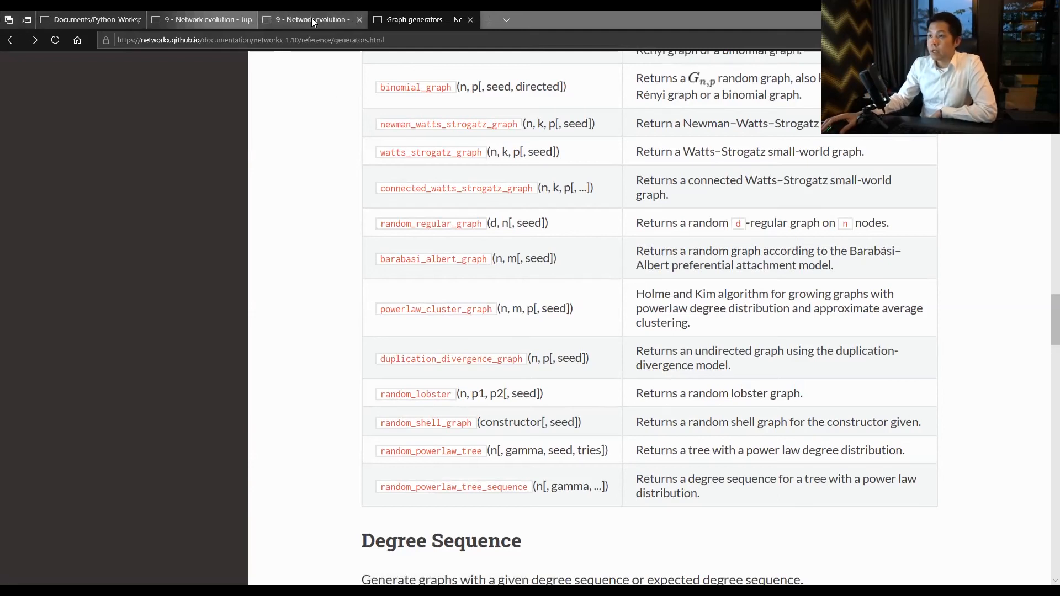
# Step: Switch to the '9 - Network evolution' tab and scroll to the 1.2 Networkx function cell
pyautogui.click(311, 19)
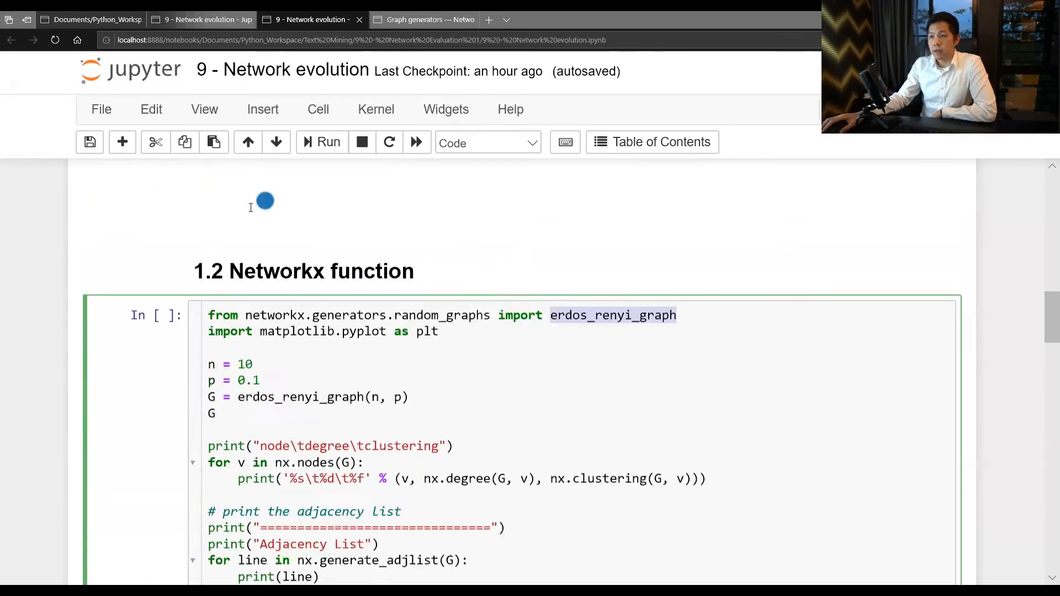
pyautogui.scroll(-3)
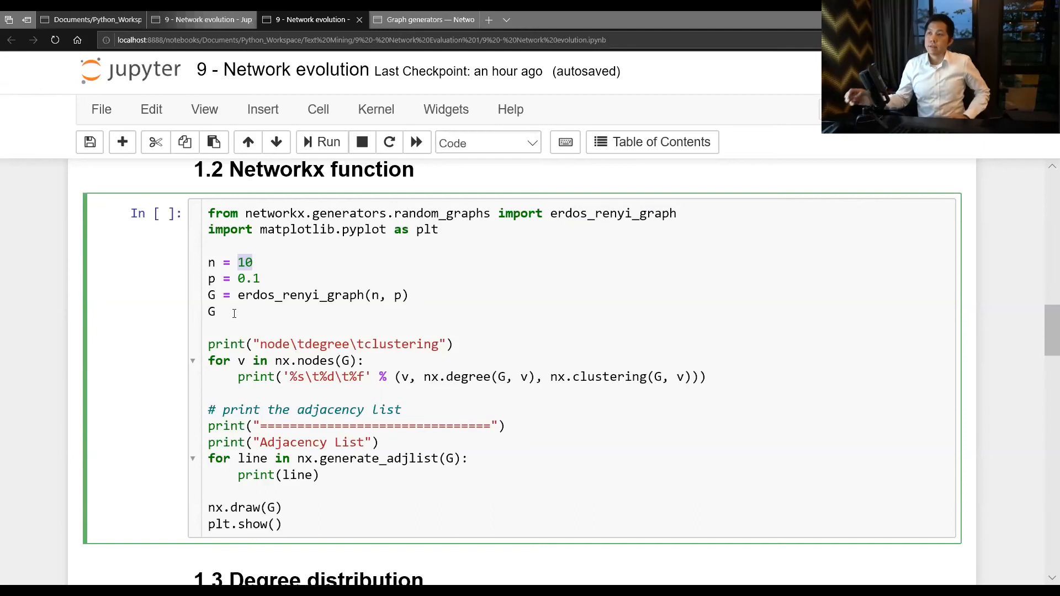
pyautogui.moveTo(269, 283)
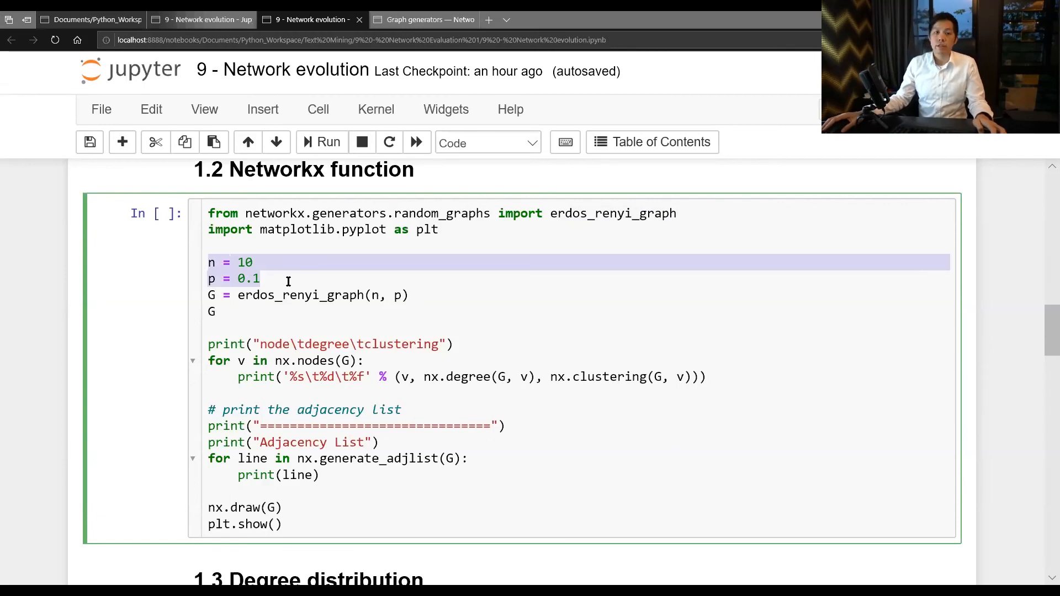
pyautogui.scroll(-3)
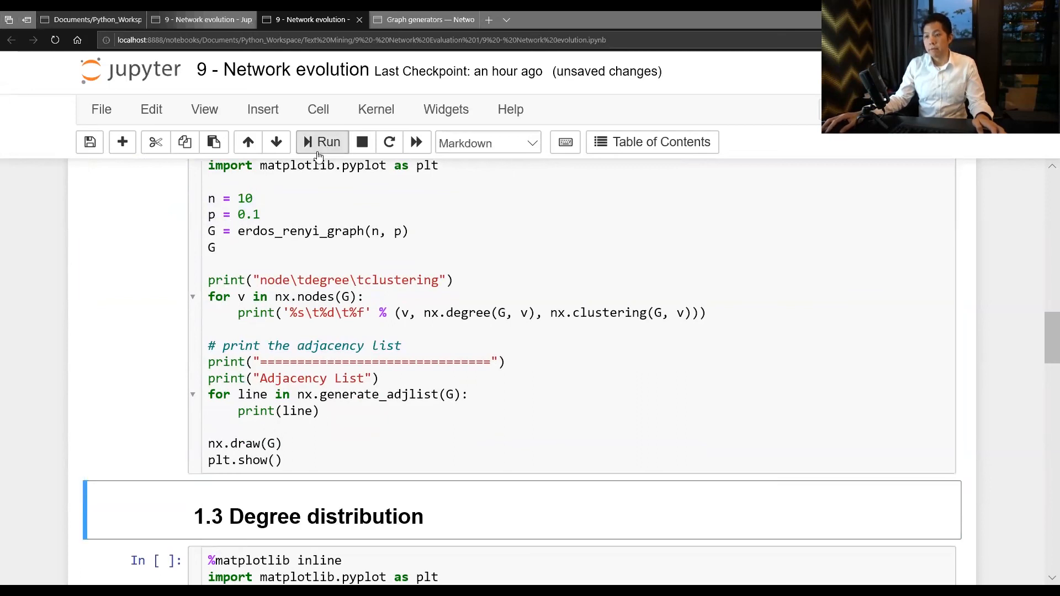
# Step: Run the 1.2 cell and scroll through its degree/clustering table, adjacency list and plot
pyautogui.click(322, 142)
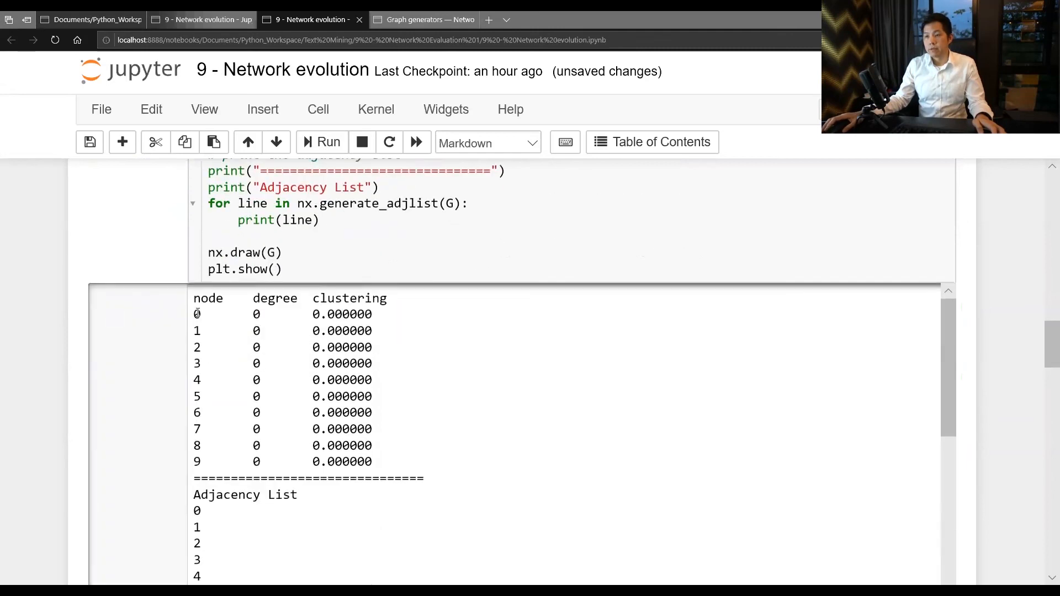
pyautogui.scroll(-3)
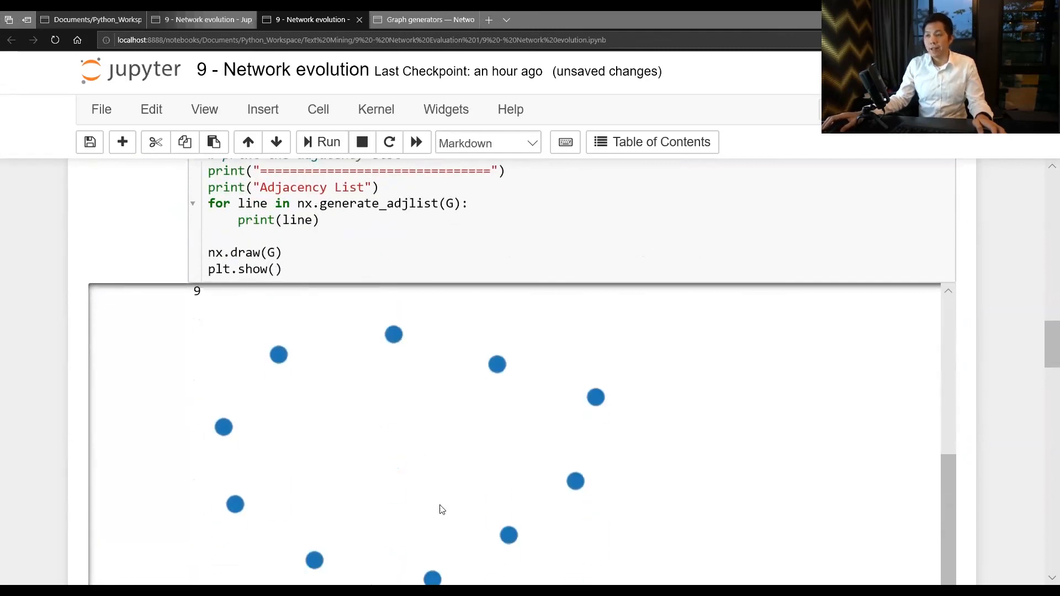
pyautogui.scroll(-3)
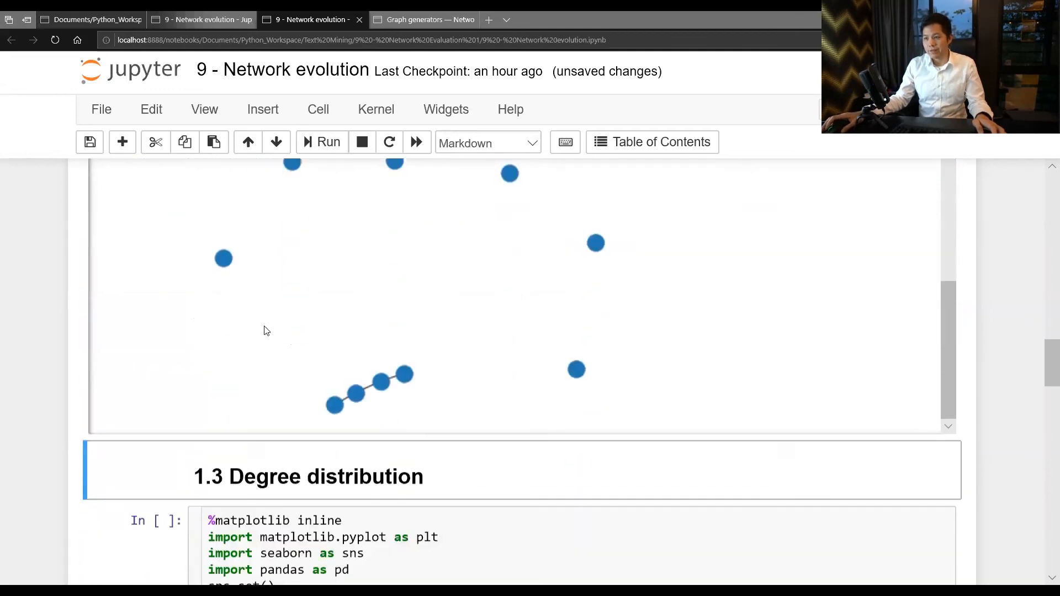
pyautogui.scroll(-3)
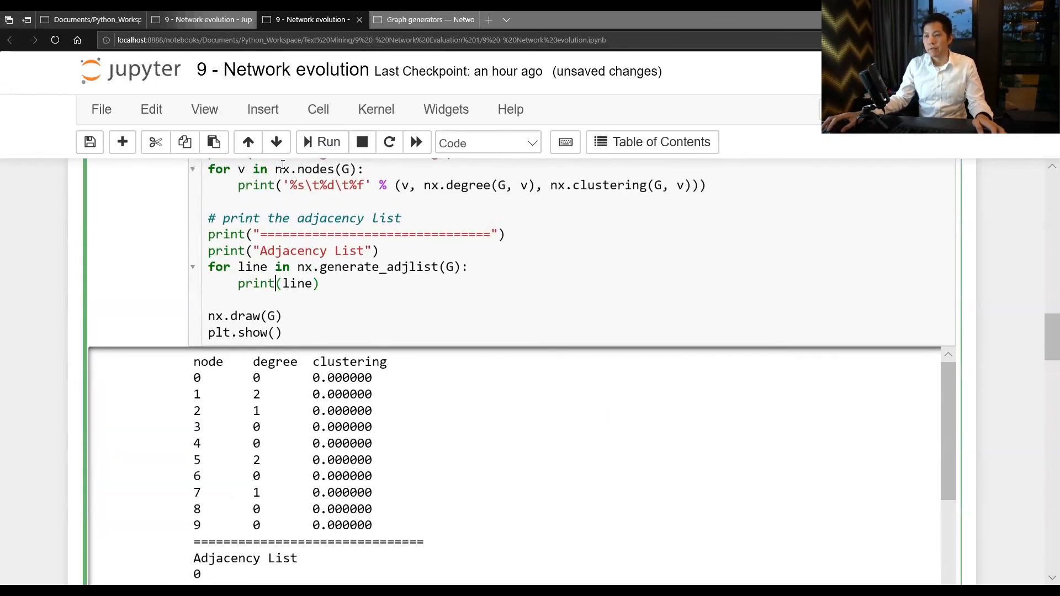
pyautogui.scroll(-3)
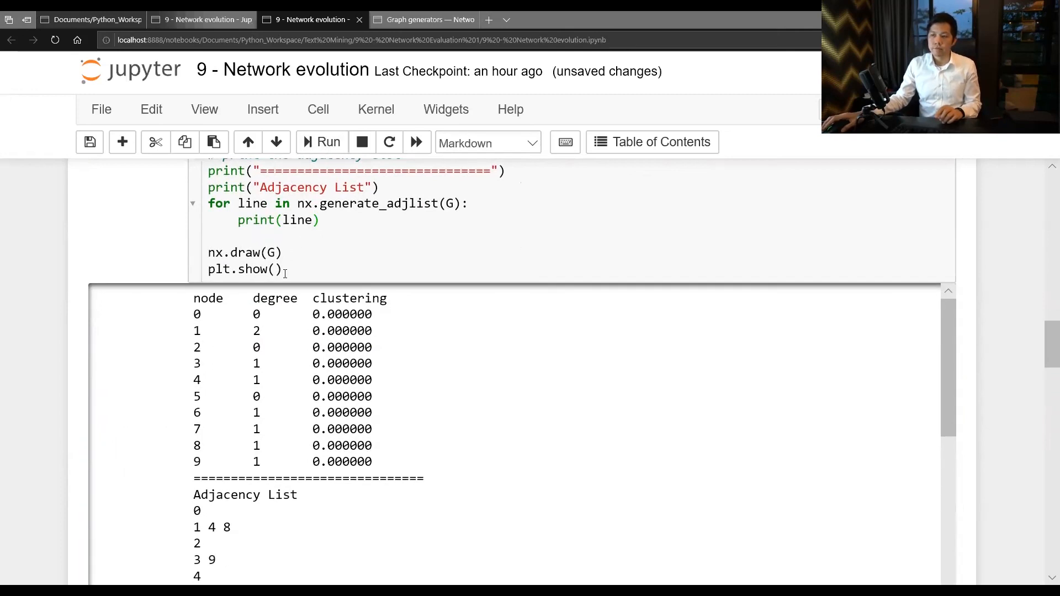
pyautogui.scroll(-3)
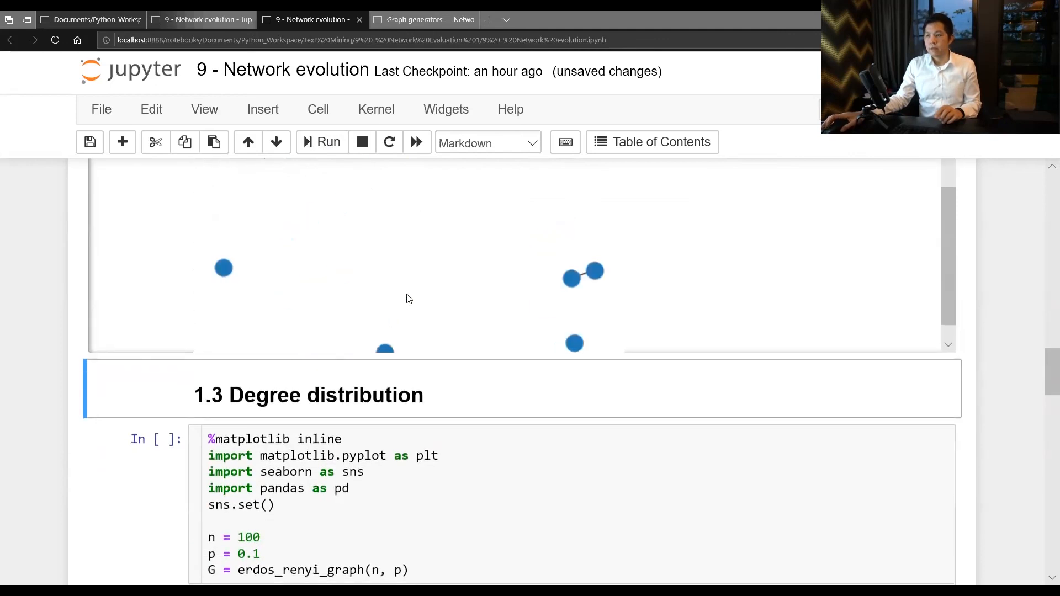